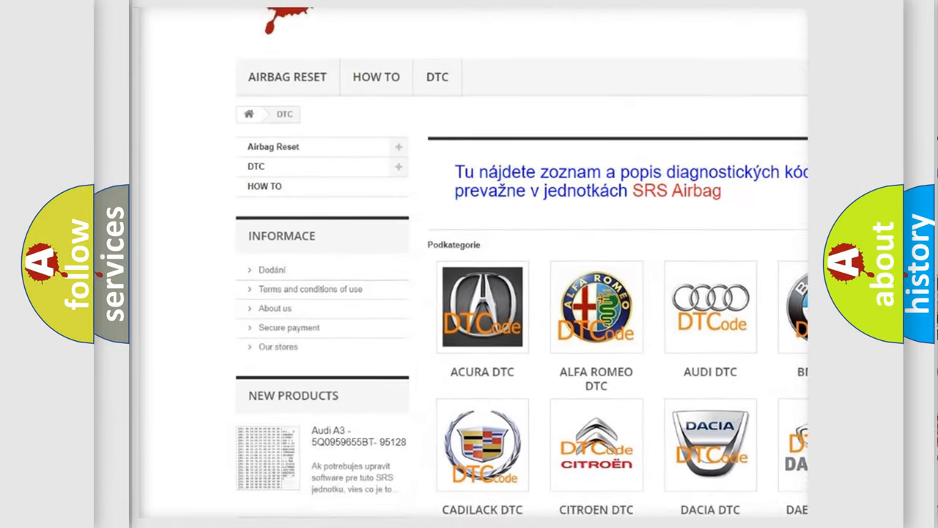
scroll("down", 3)
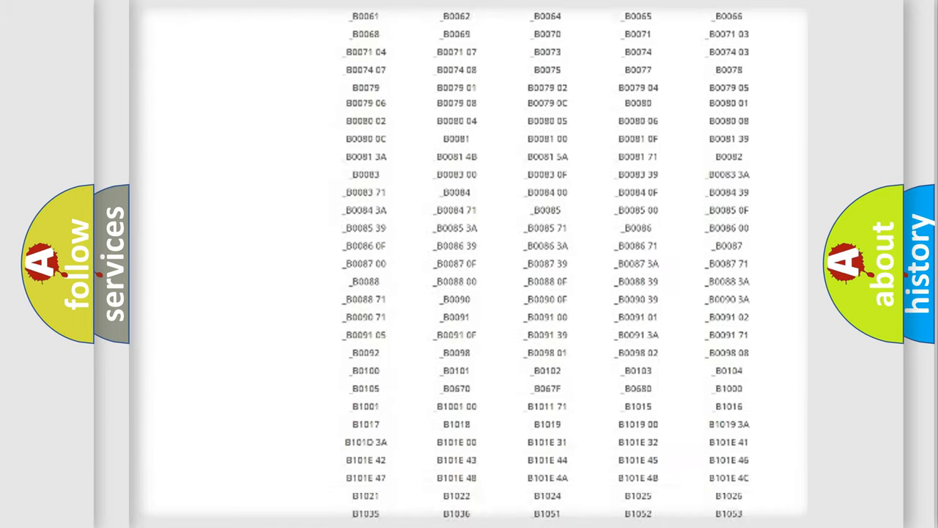
scroll("up", 3)
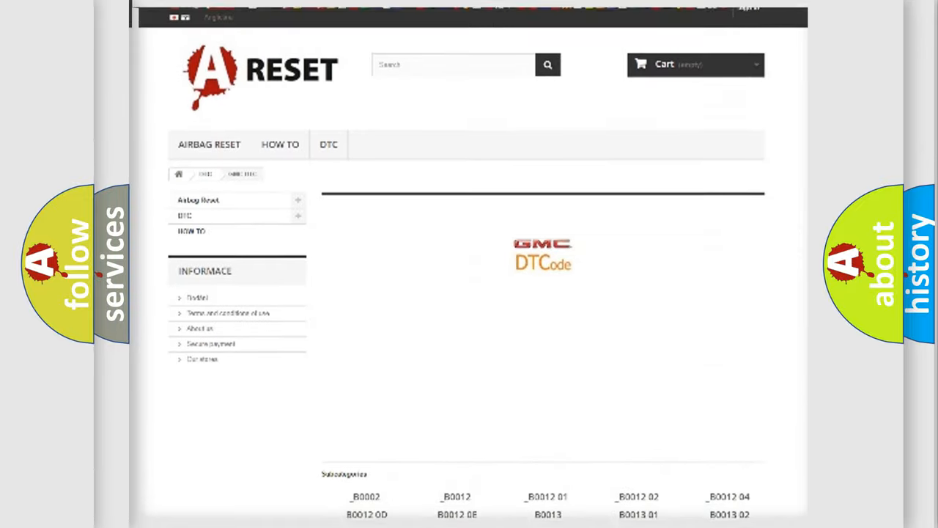